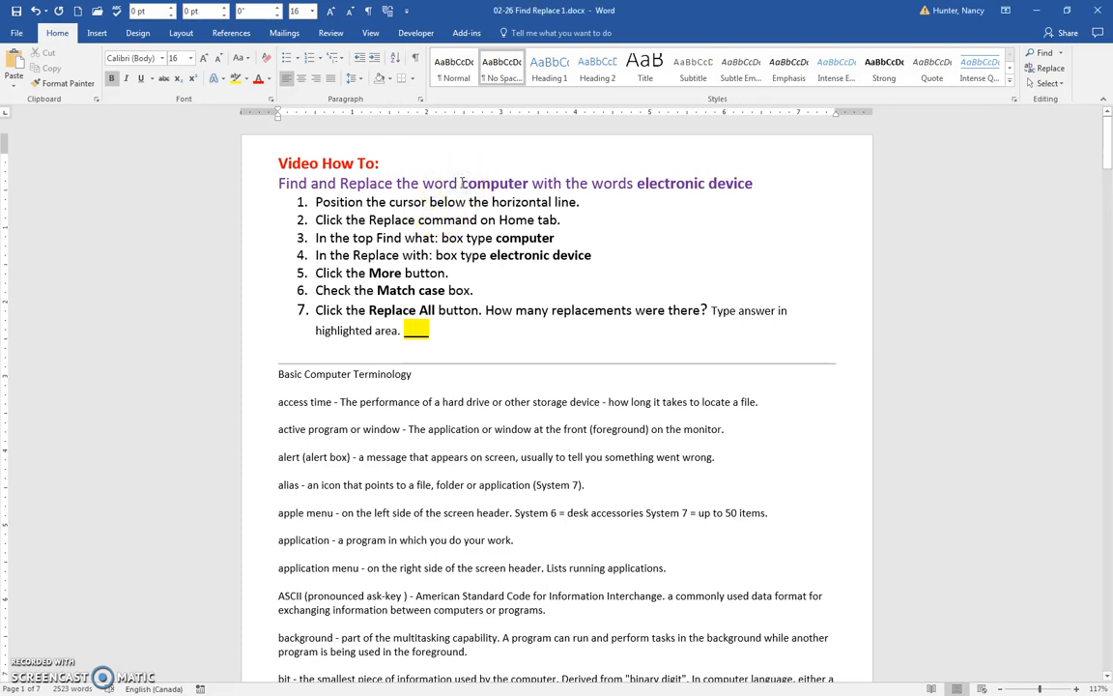
Place the cursor at the start of 'Basic Computer Terminology' below the horizontal line.
{"action": "double_click", "coordinate": [494, 182]}
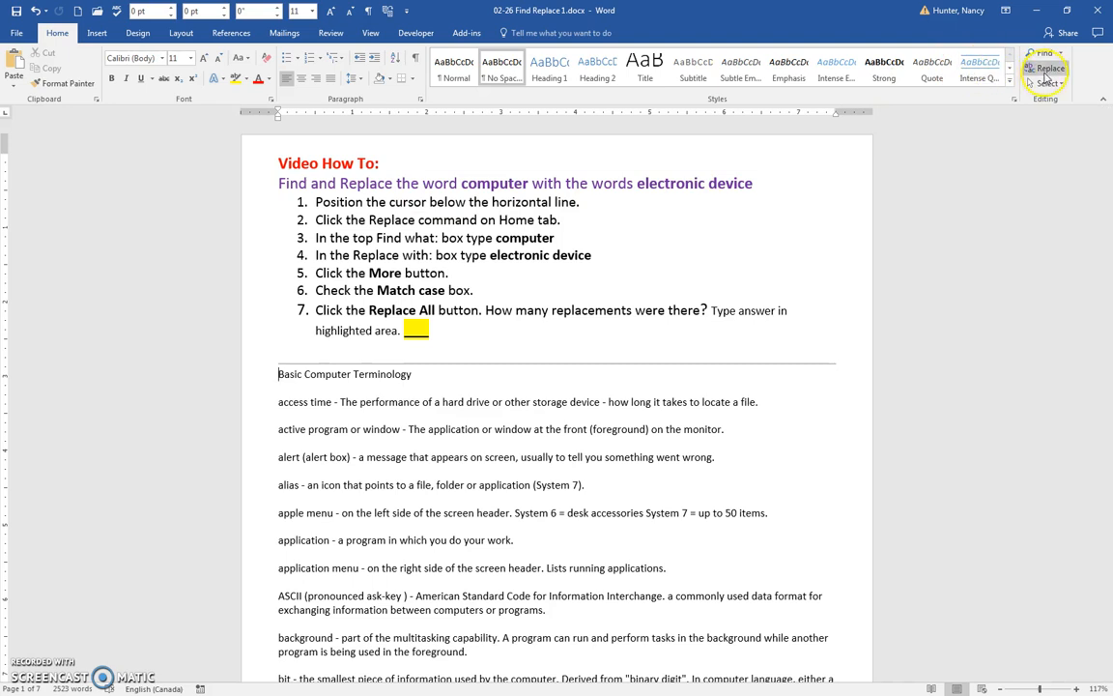
{"action": "mouse_move", "coordinate": [1046, 68]}
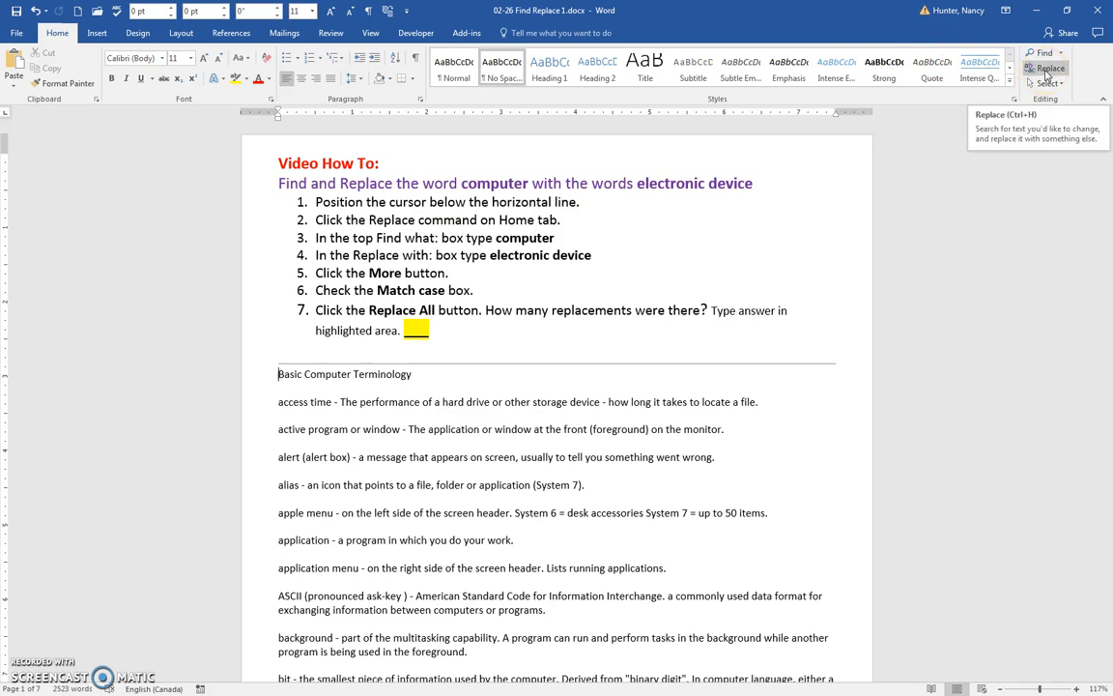
Open Find and Replace, drag it right of the instructions, and return to the Replace tab.
{"action": "left_click", "coordinate": [1046, 67]}
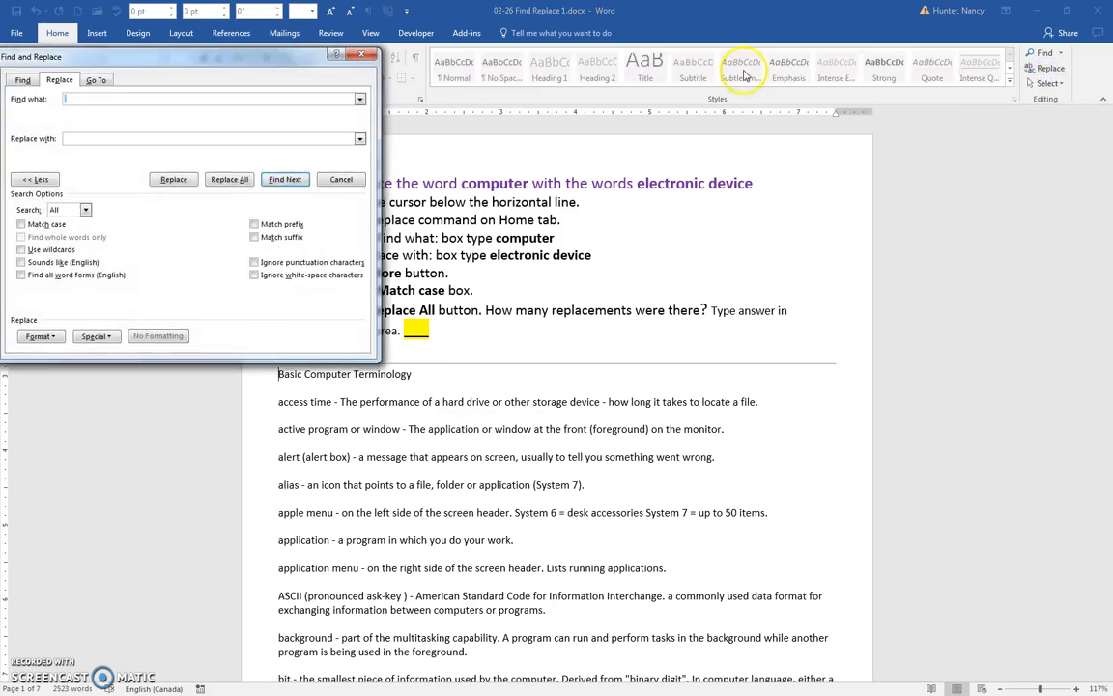
{"action": "left_click_drag", "start_coordinate": [193, 56], "coordinate": [751, 293]}
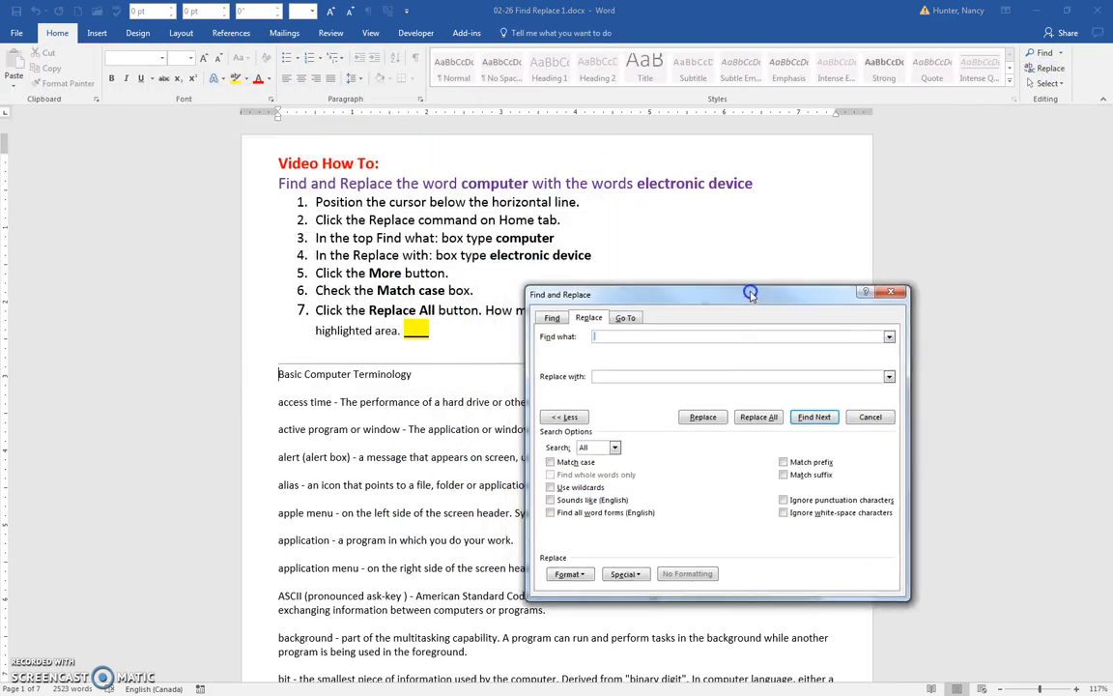
{"action": "left_click_drag", "start_coordinate": [751, 294], "coordinate": [788, 243]}
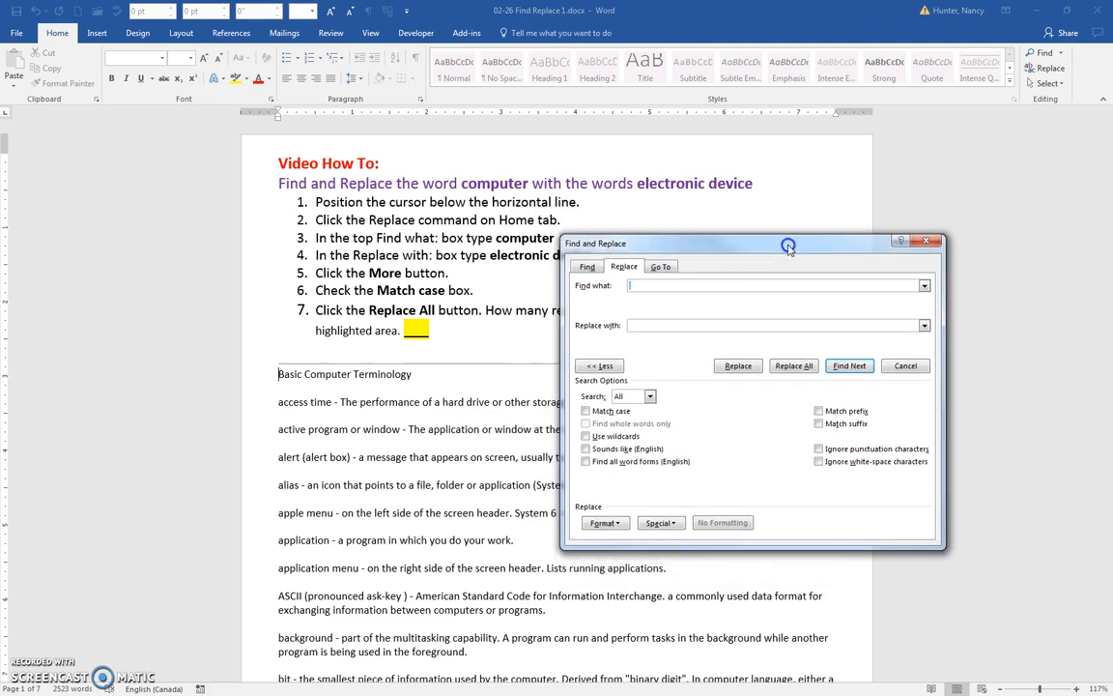
{"action": "left_click", "coordinate": [587, 266]}
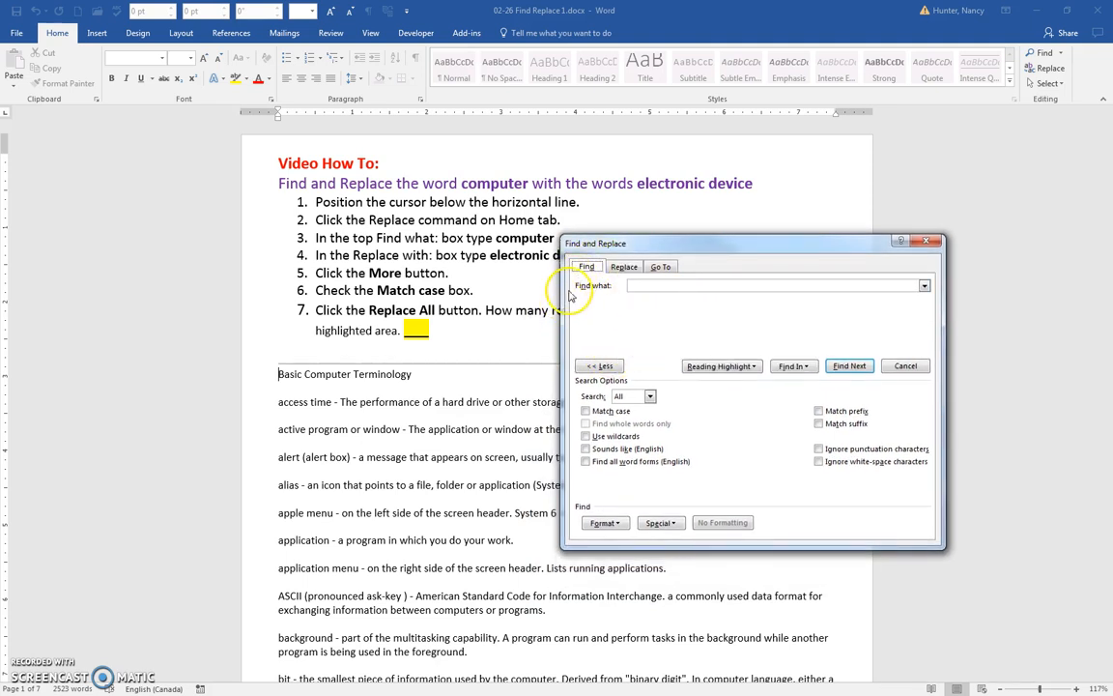
{"action": "left_click", "coordinate": [623, 266]}
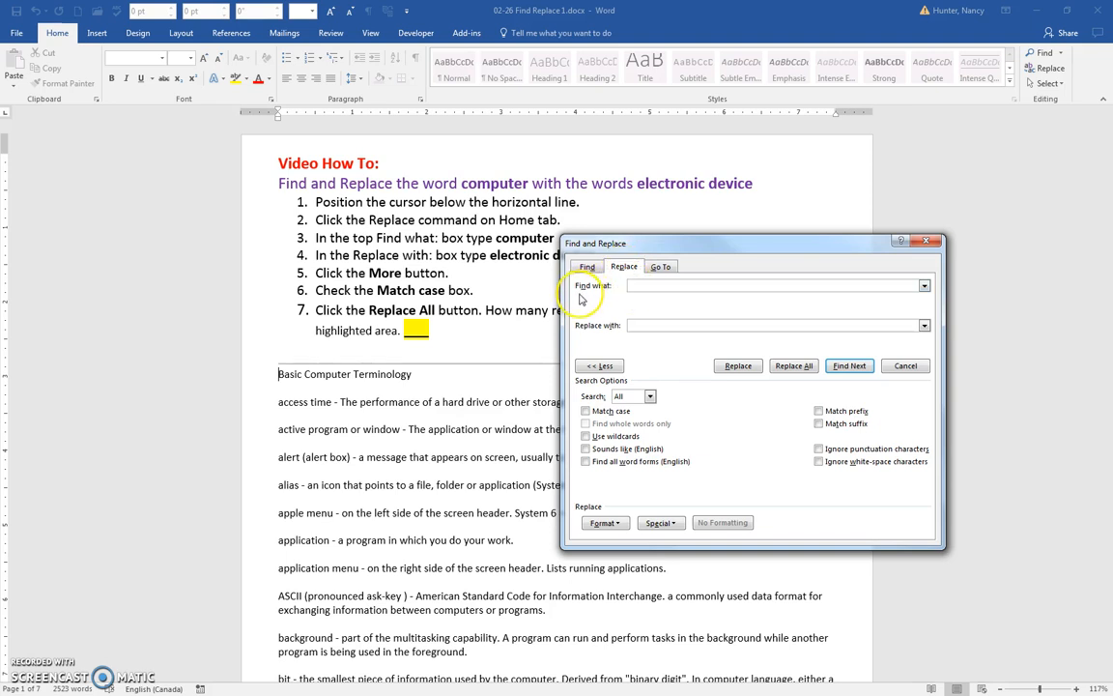
Enter 'computer' as the search term and 'electronic device' as the replacement.
{"action": "type", "text": "computer"}
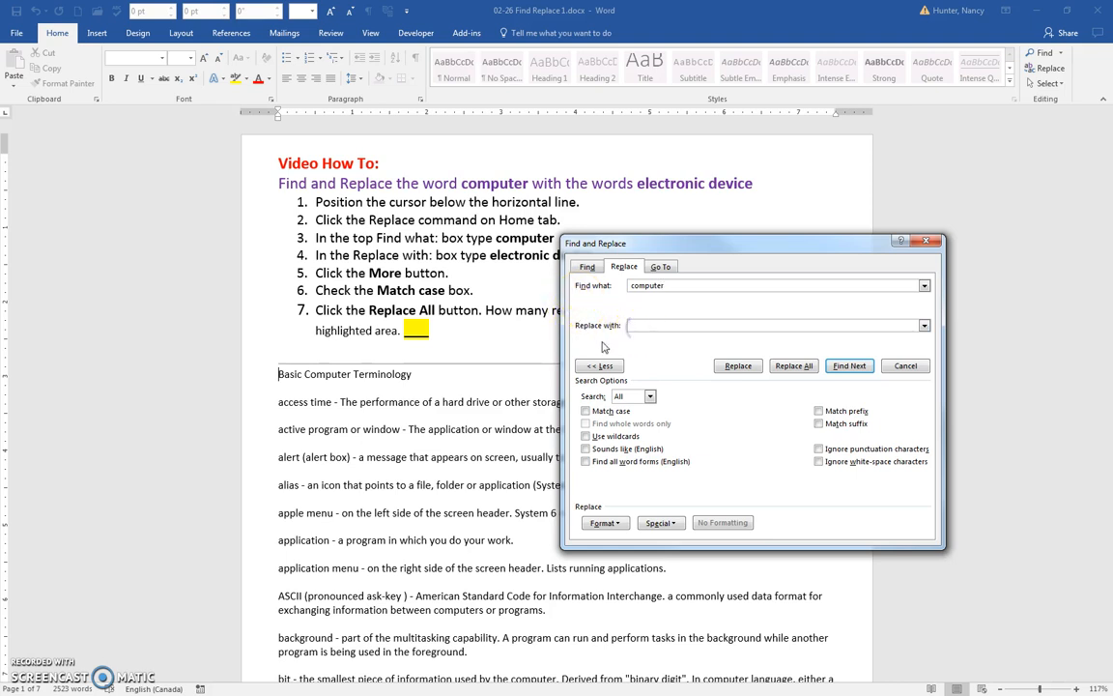
{"action": "type", "text": "electronic device"}
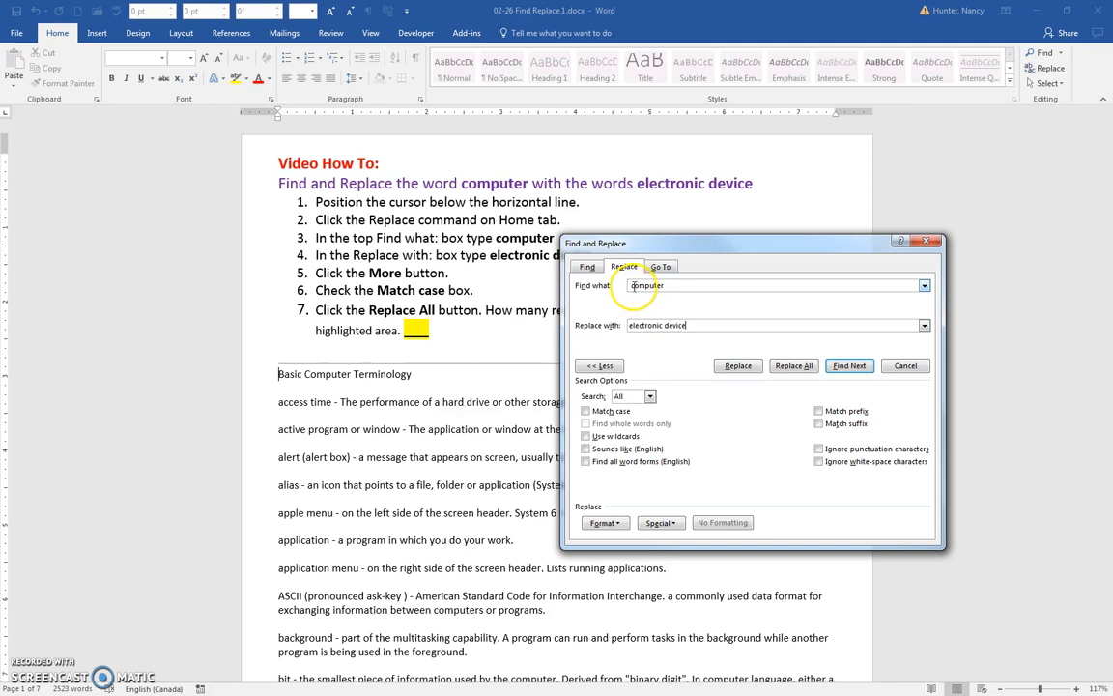
{"action": "key", "text": "Backspace"}
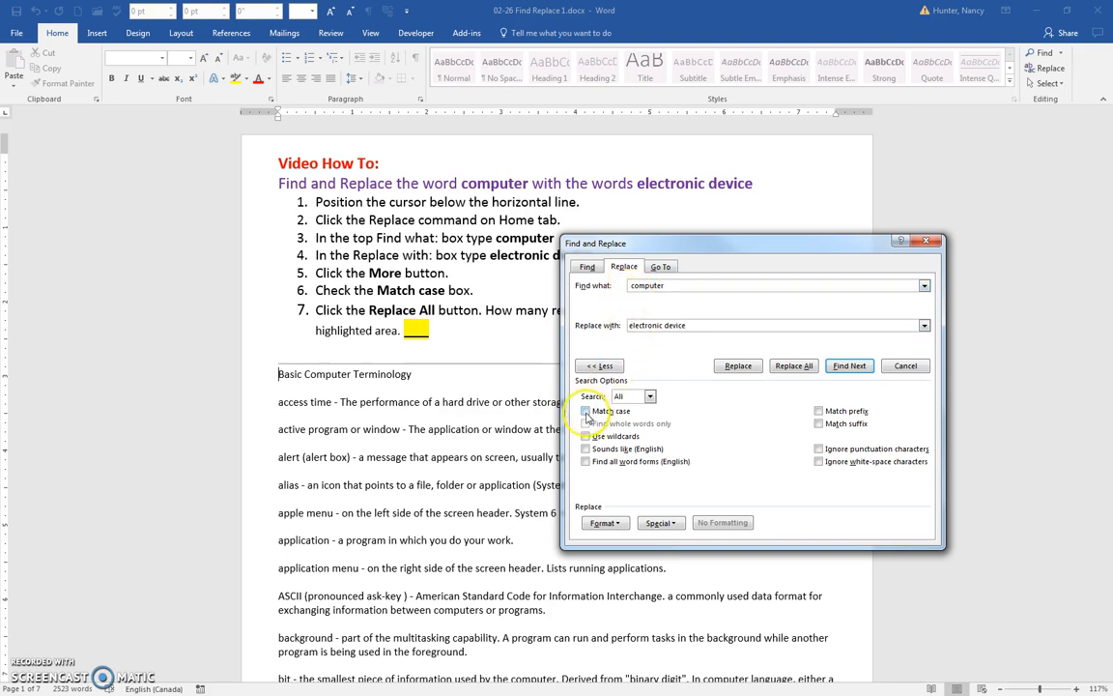
Turn on Match case and shift the dialog further right.
{"action": "left_click", "coordinate": [586, 411]}
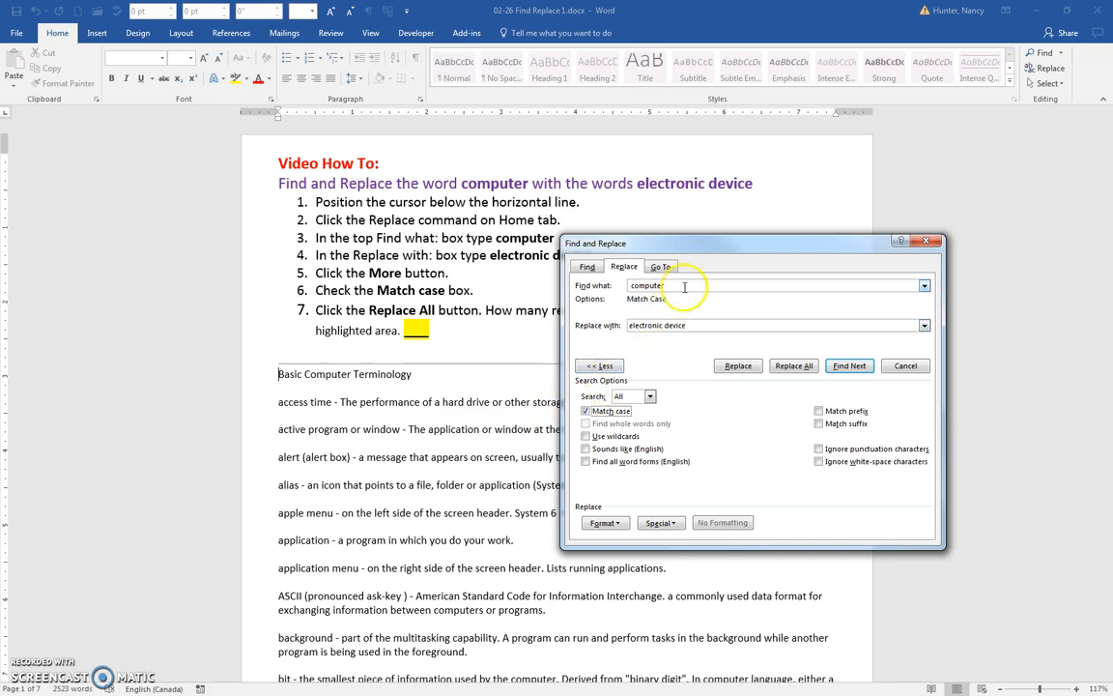
{"action": "left_click_drag", "start_coordinate": [676, 243], "coordinate": [759, 232]}
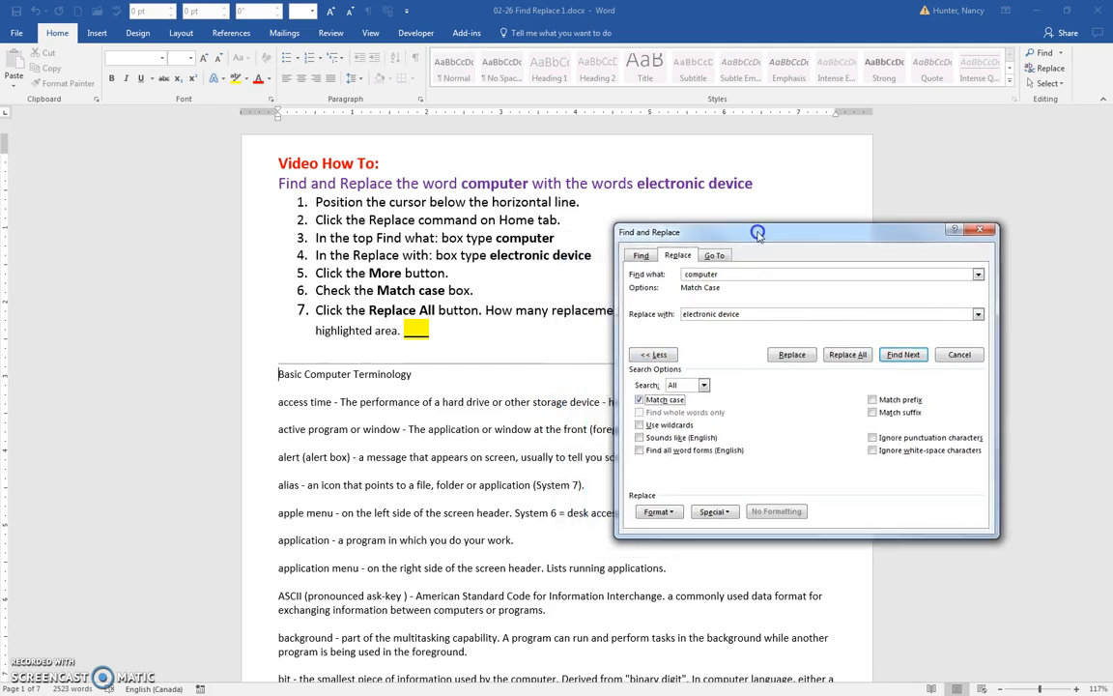
{"action": "mouse_move", "coordinate": [605, 333]}
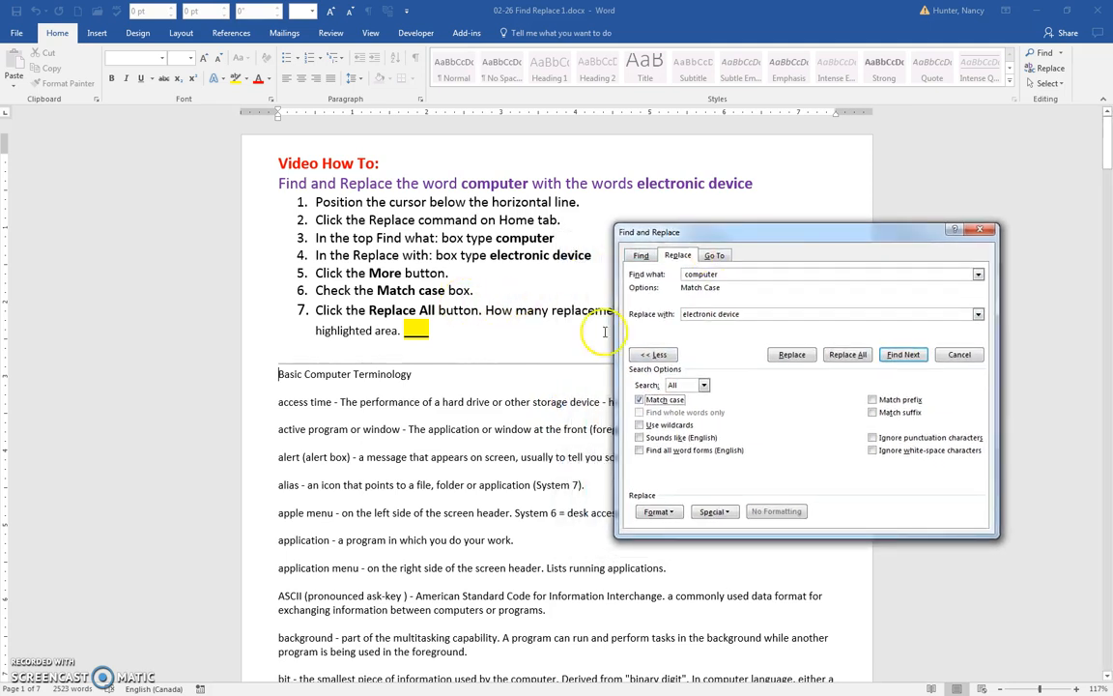
{"action": "mouse_move", "coordinate": [872, 375]}
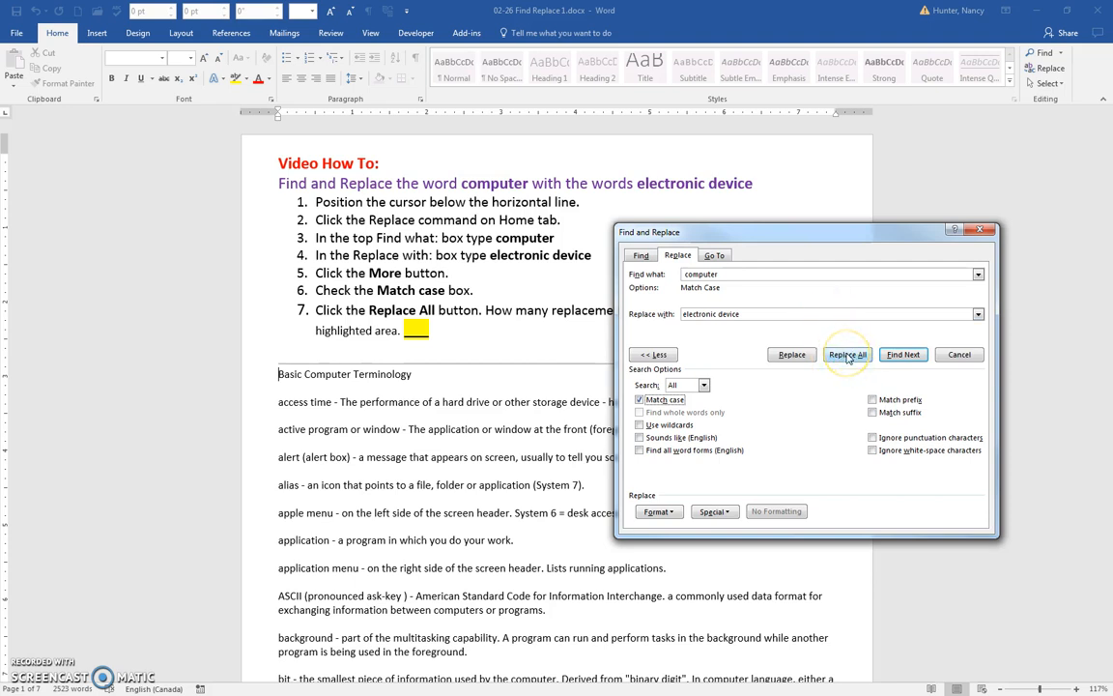
Run Replace All, swapping lowercase 'computer' for 'electronic device' (36 replacements).
{"action": "left_click", "coordinate": [847, 354]}
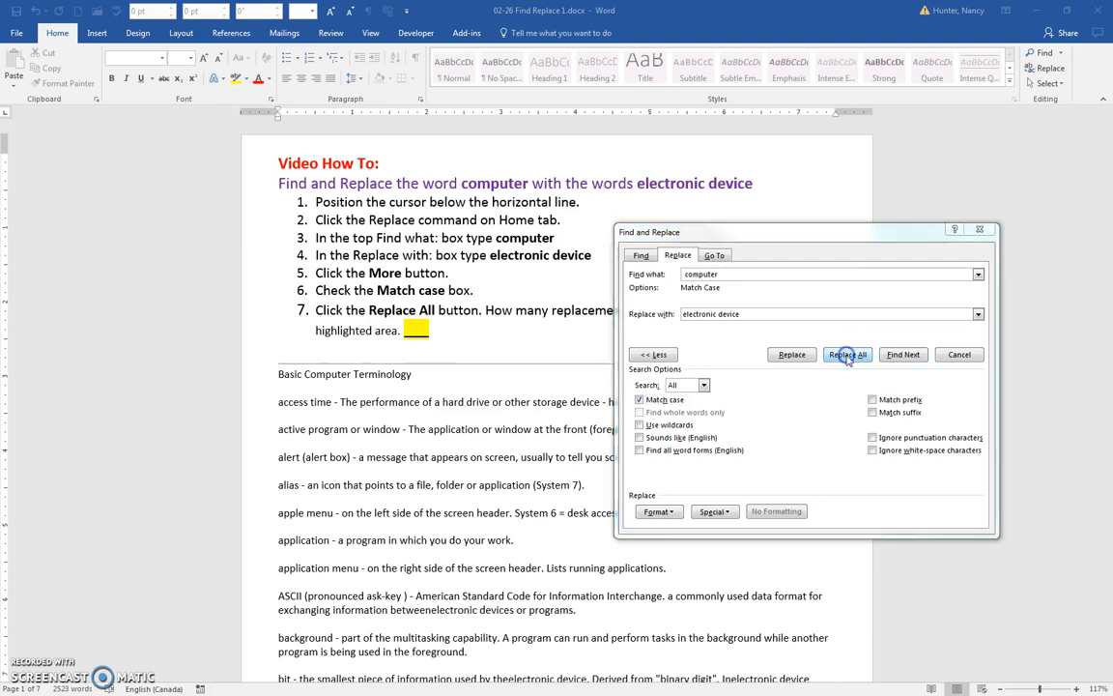
{"action": "left_click", "coordinate": [847, 354]}
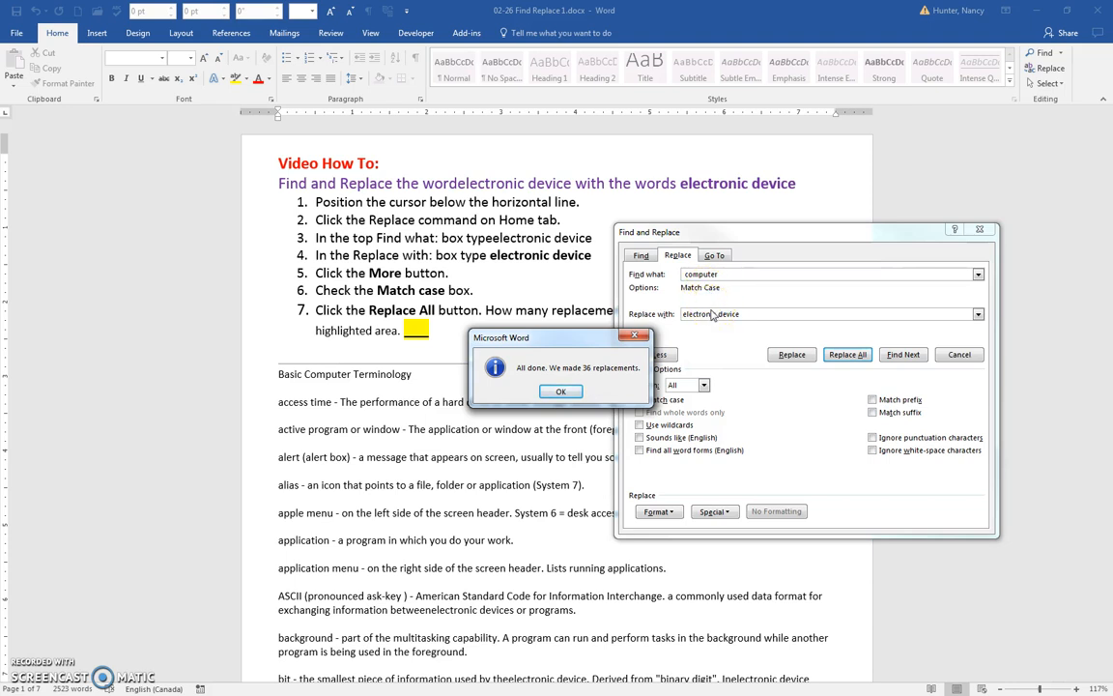
Dismiss the 36-replacements message and scroll the glossary to check 'electronic device' entries.
{"action": "left_click", "coordinate": [561, 390]}
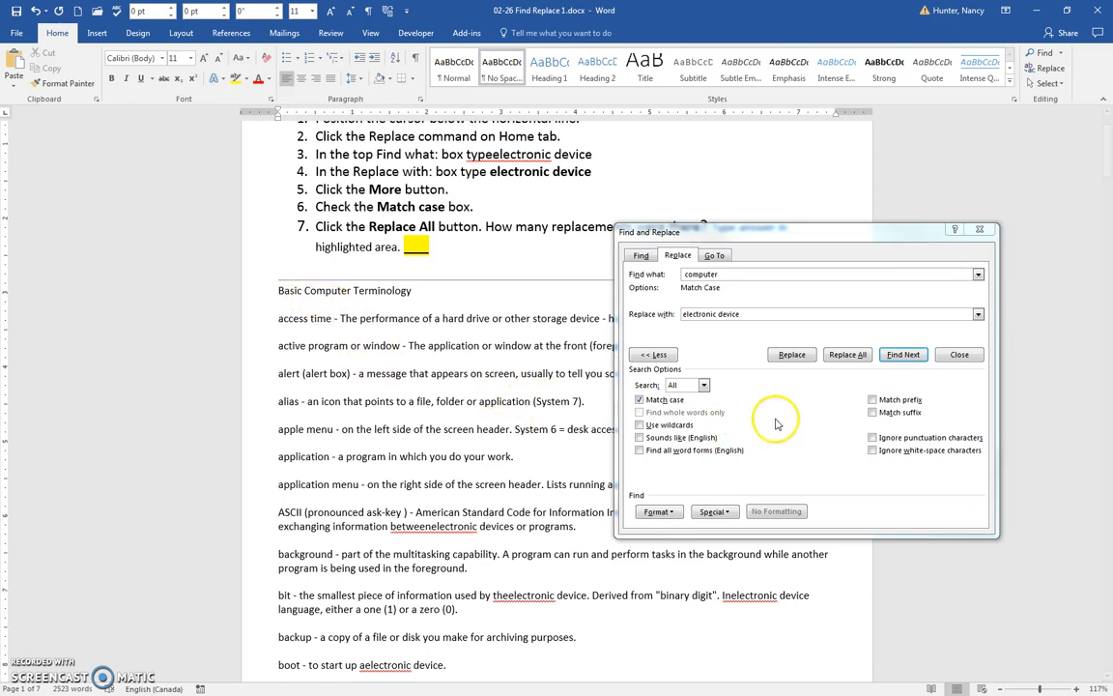
{"action": "mouse_move", "coordinate": [460, 361]}
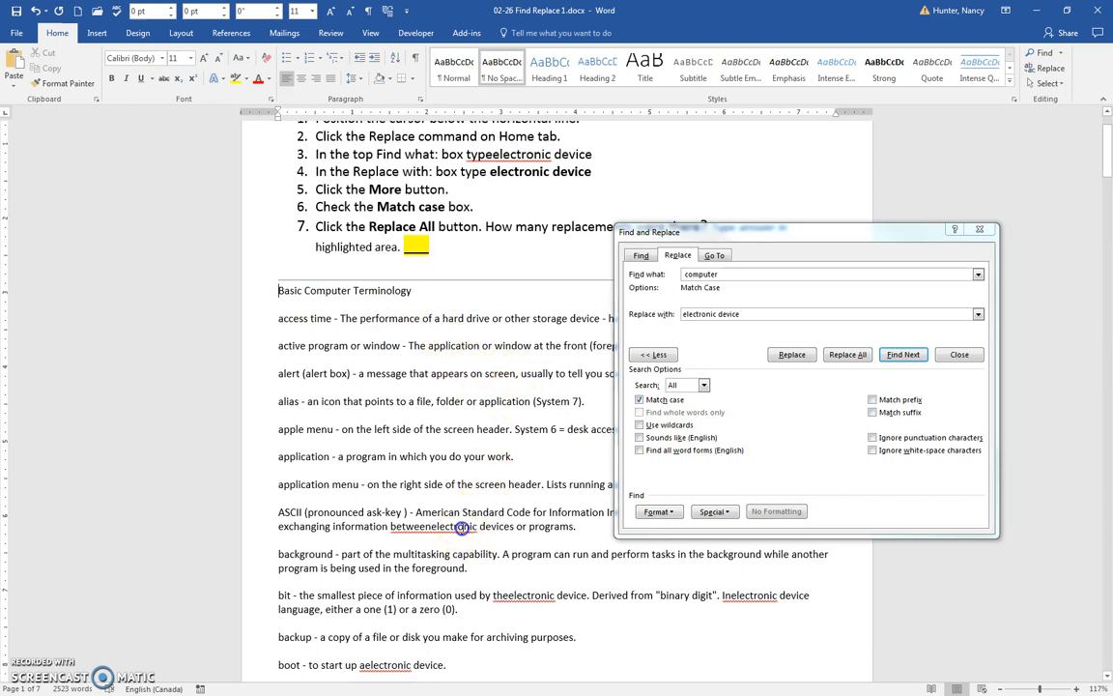
{"action": "left_click", "coordinate": [903, 354]}
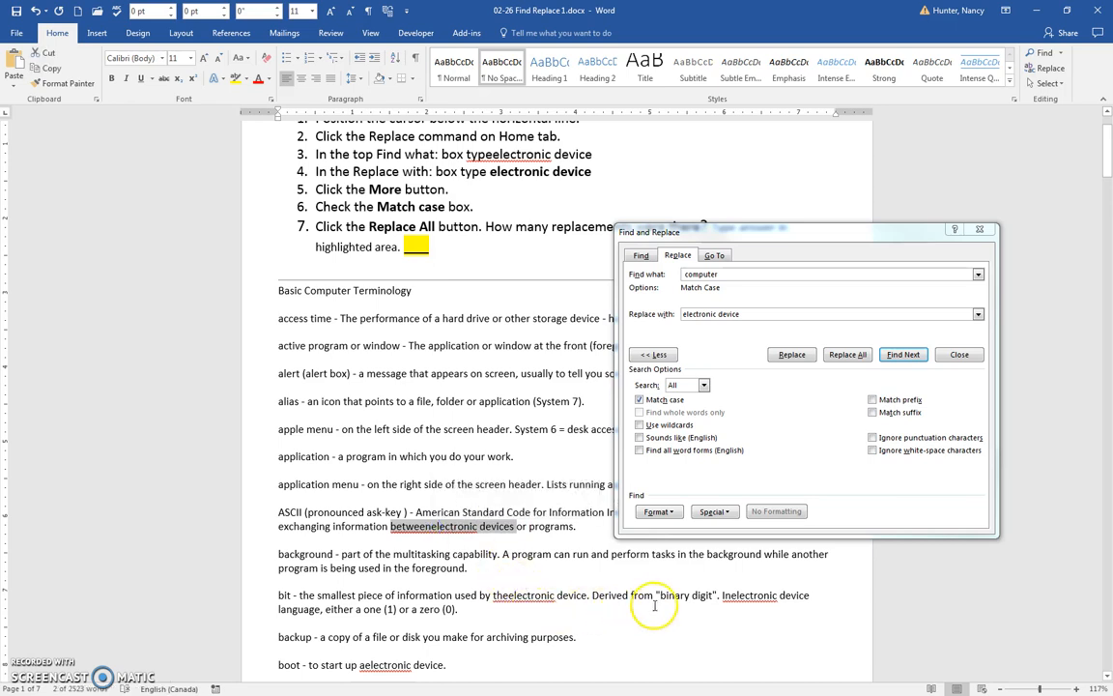
{"action": "scroll", "scroll_direction": "down", "scroll_amount": 3}
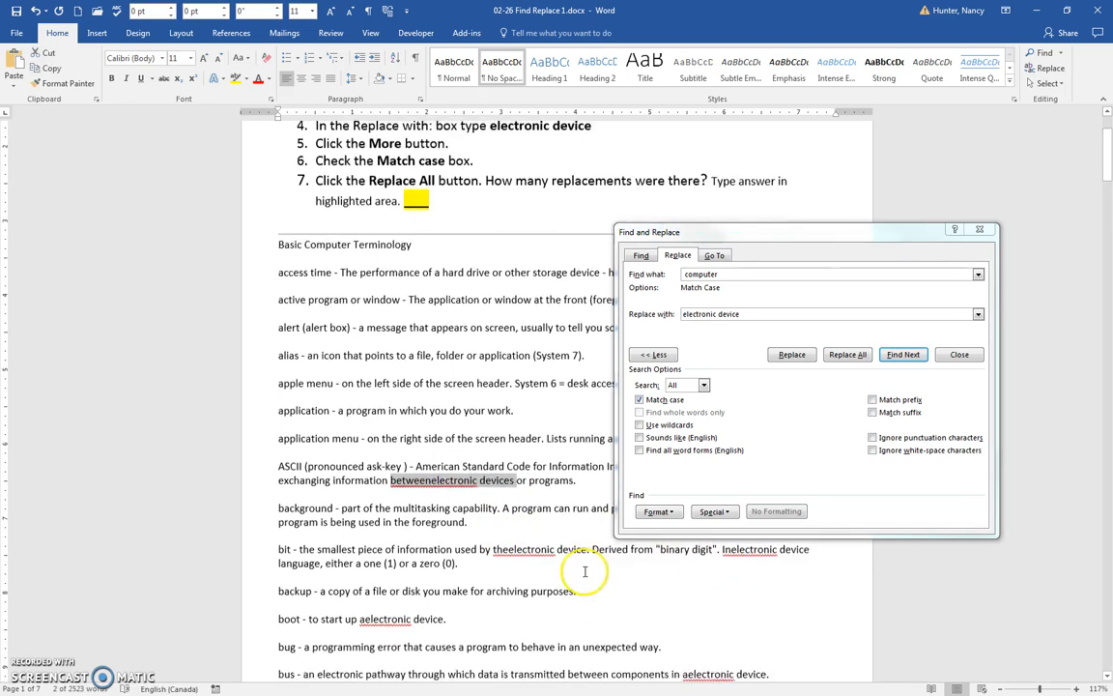